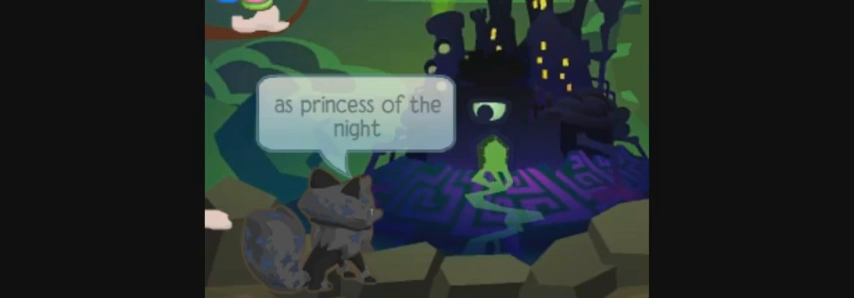
# Send the chat line "we should be immune" after the princess of the night message
pyautogui.click(427, 149)
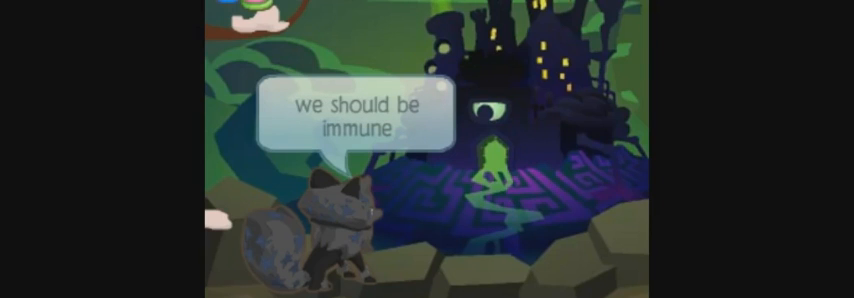